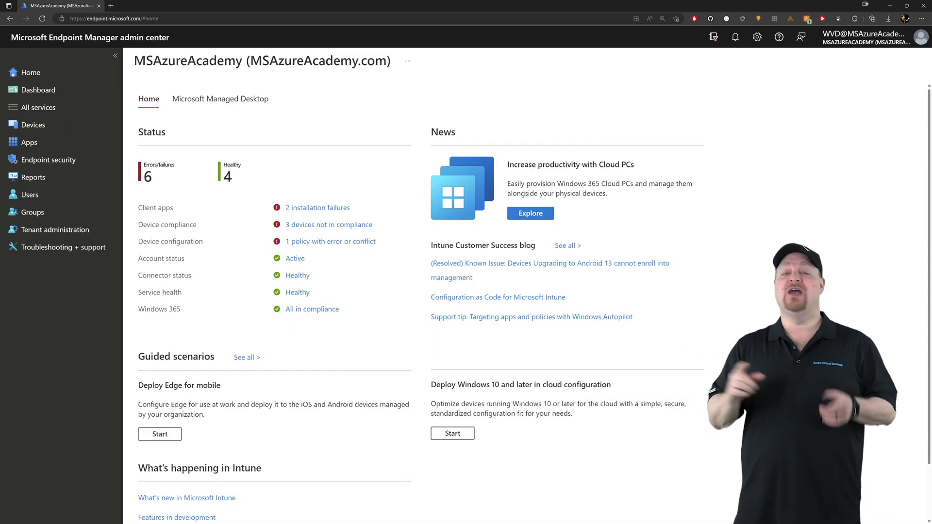
# Go to Devices and show the Configuration profiles list under Policy
pyautogui.click(32, 126)
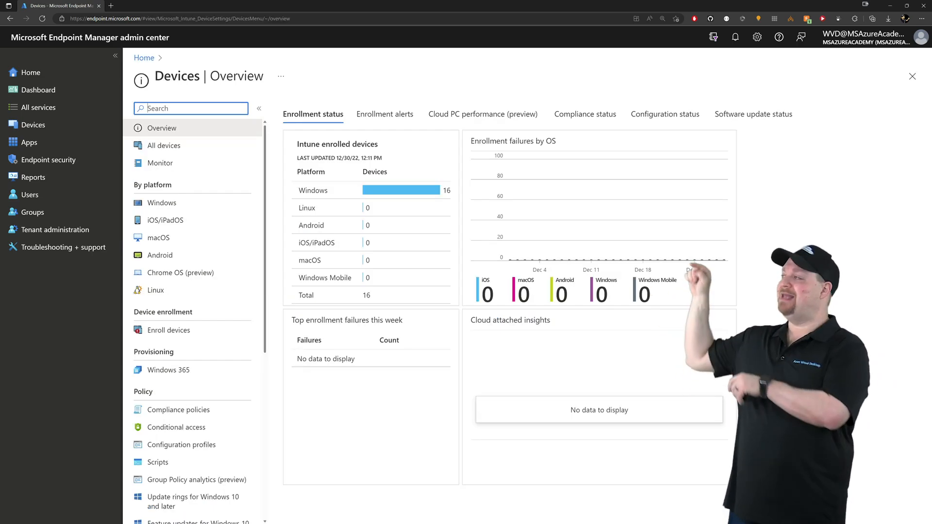
pyautogui.scroll(-3)
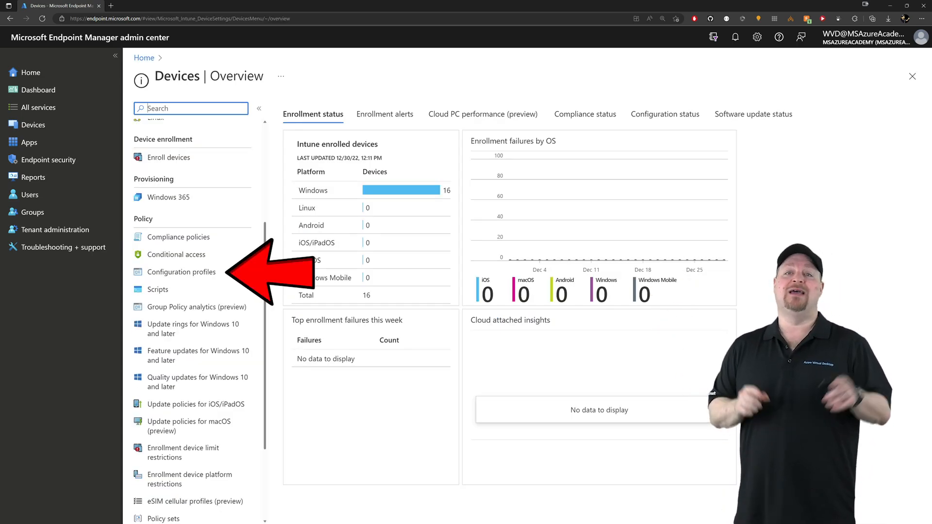
pyautogui.click(181, 272)
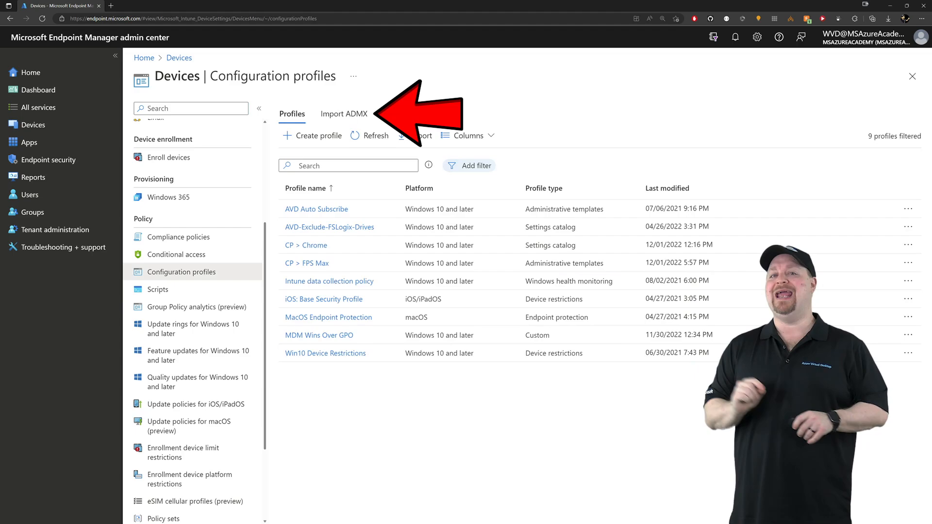
# Import the fslogix.admx template via Import ADMX and return to the Profiles list
pyautogui.click(344, 114)
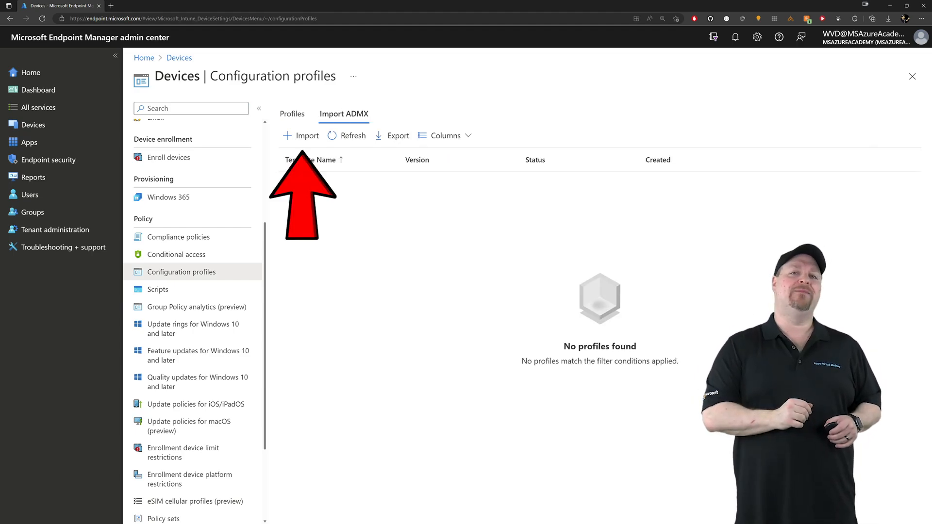
pyautogui.click(301, 136)
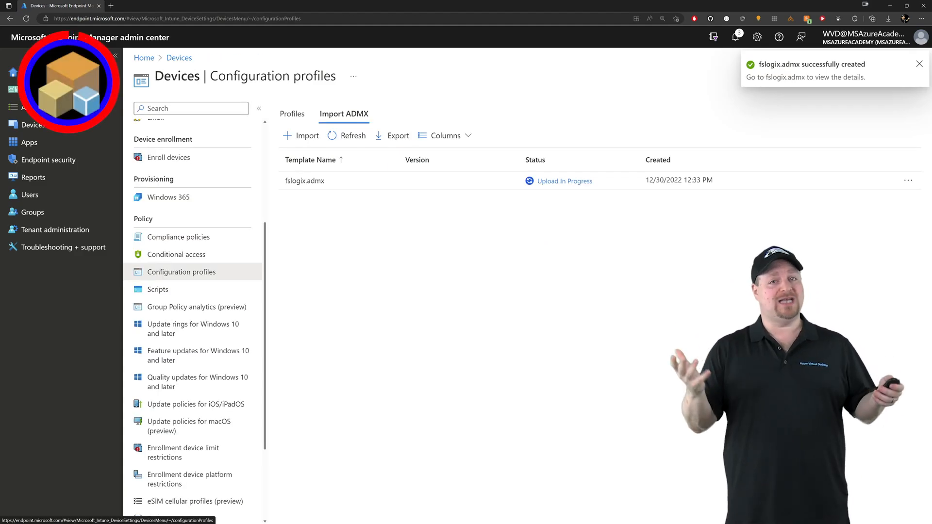
pyautogui.click(292, 114)
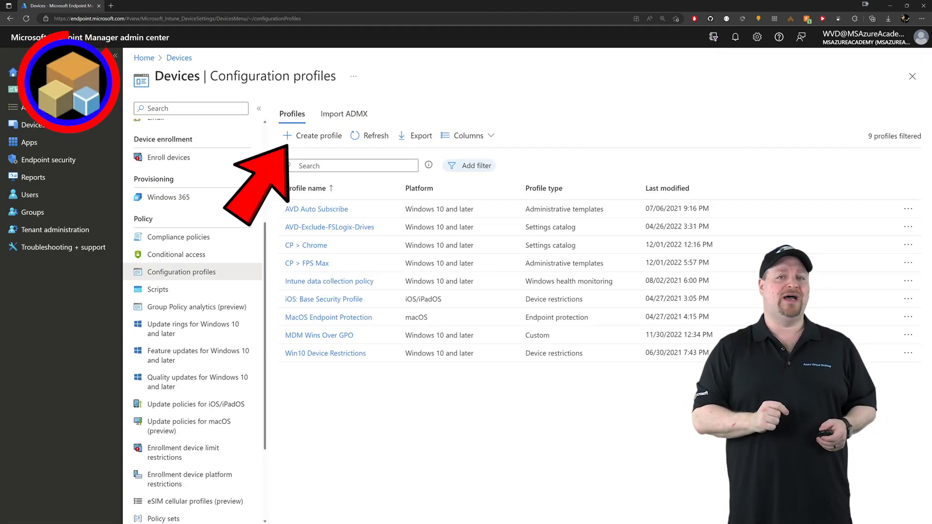
# Create a Windows 10 Templates profile named 'CP > FSLogix', description 'FSLogix Imported GPO'
pyautogui.click(311, 136)
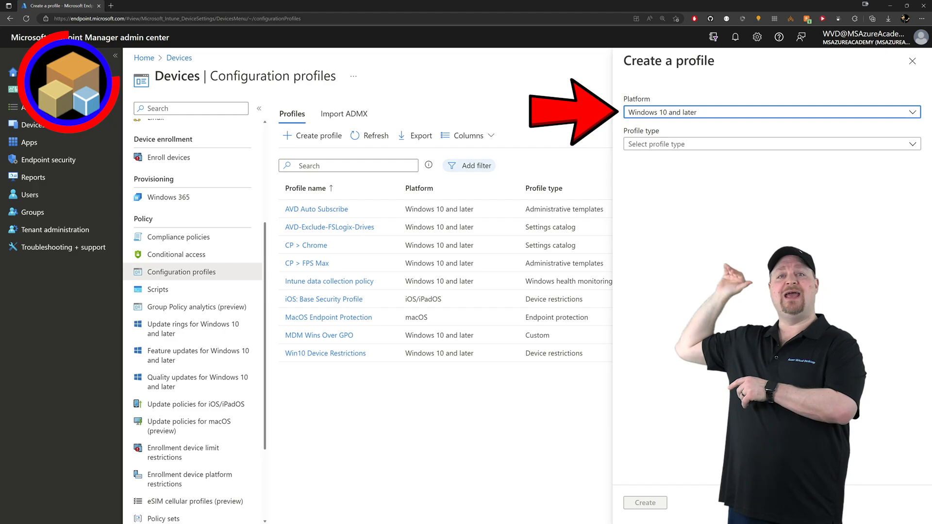
pyautogui.click(767, 144)
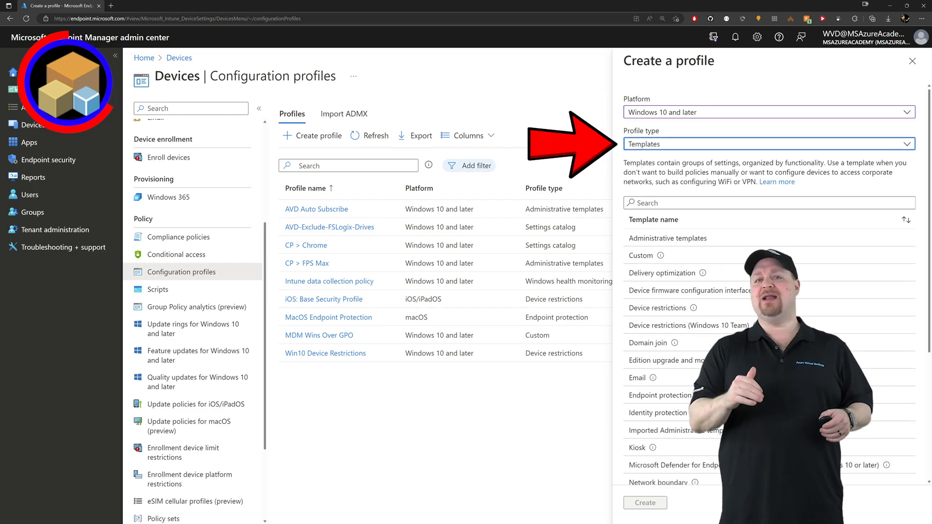
pyautogui.scroll(-3)
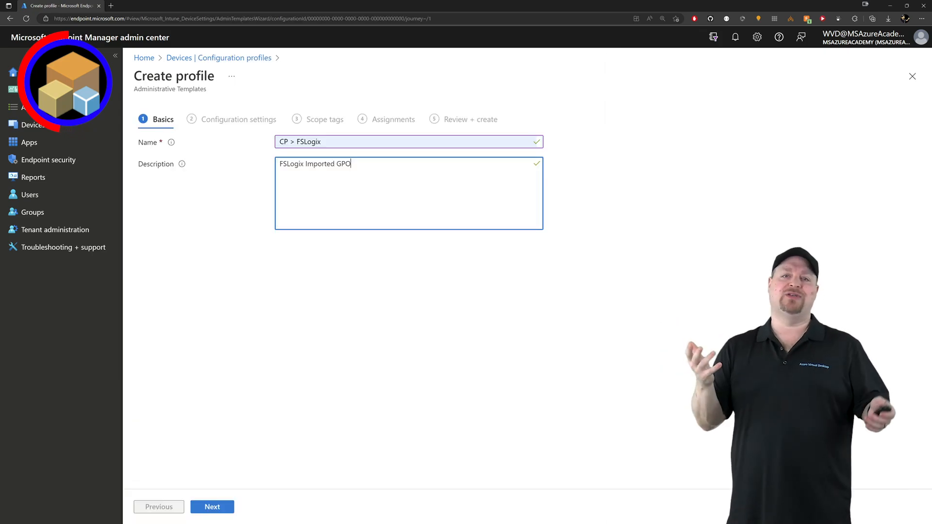
# Enable FSLogix Profile Containers and set VHD Locations to \\MSAzureAcademy.com\CorpShares\FSLogix
pyautogui.click(213, 507)
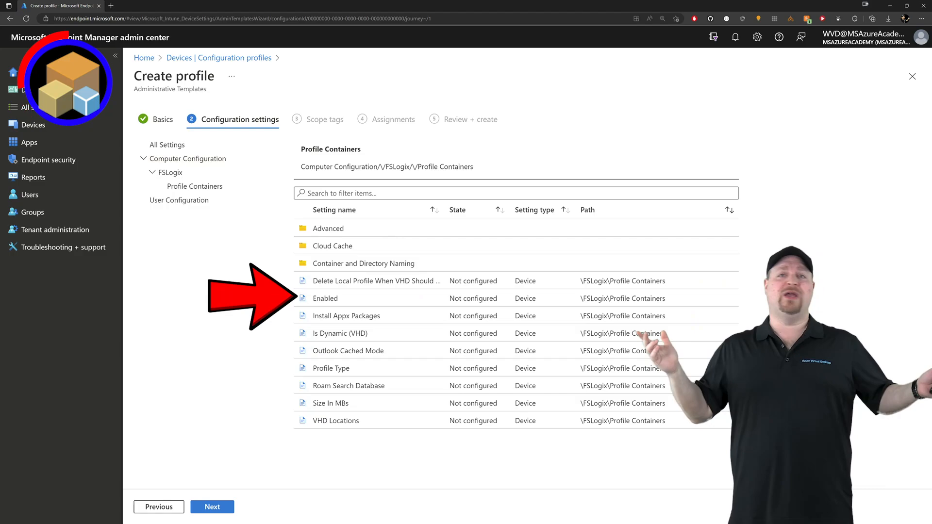
pyautogui.click(336, 421)
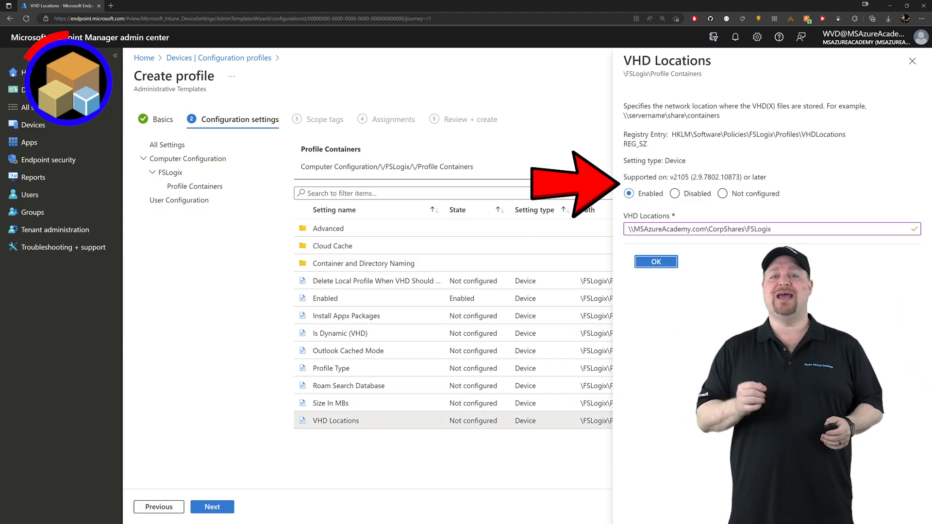